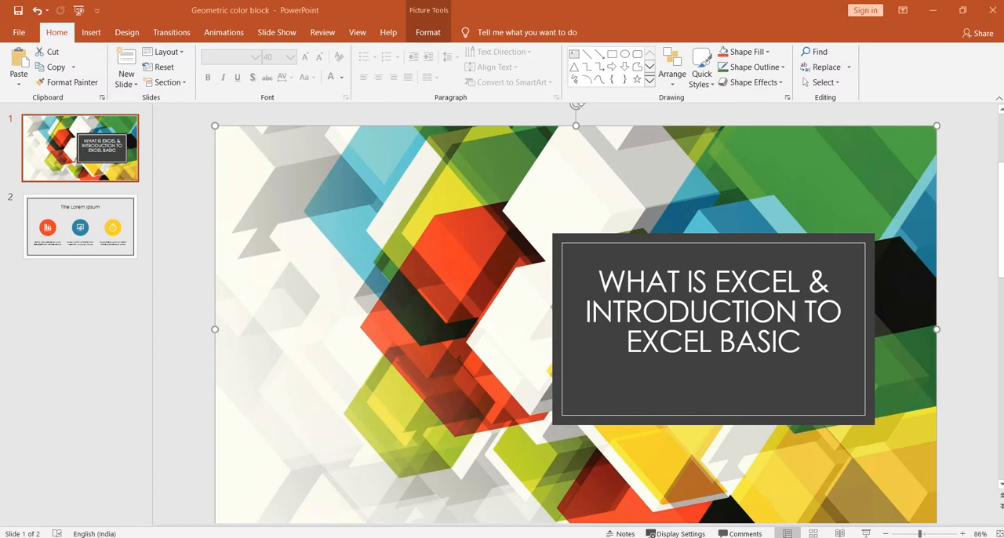
mouse_move(328, 516)
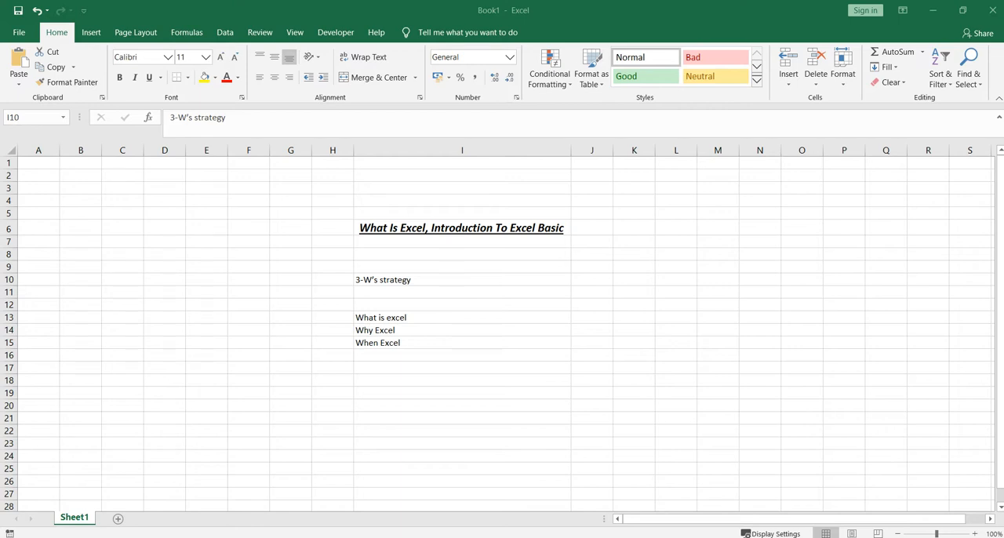
mouse_move(977, 297)
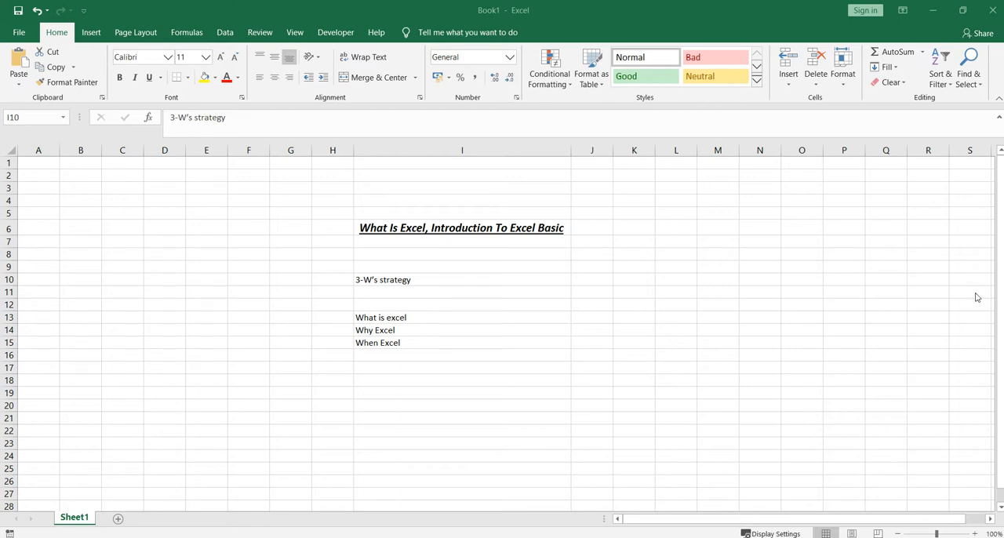
mouse_move(487, 437)
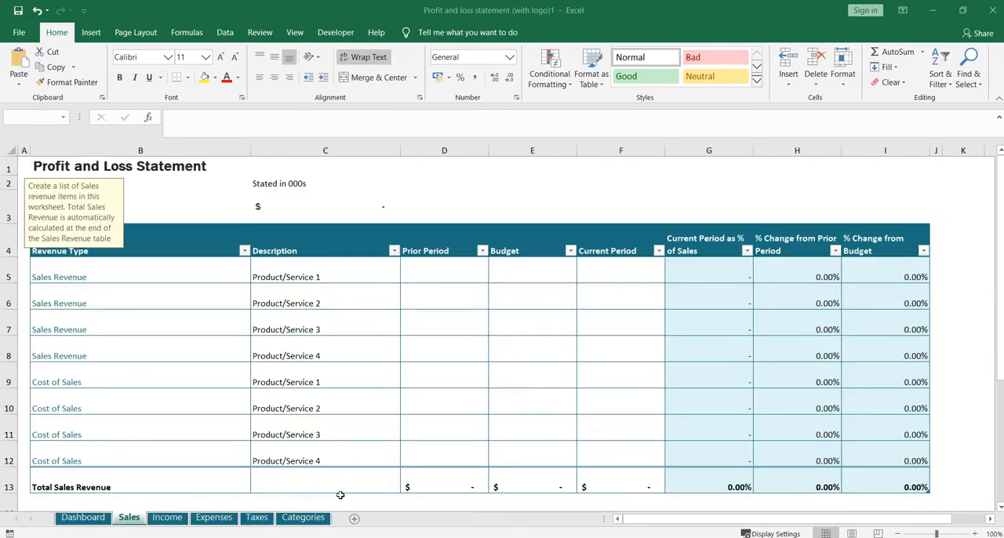
Step: Show the Dashboard sheet of the profit and loss template, down to the gross profit rows
click(82, 517)
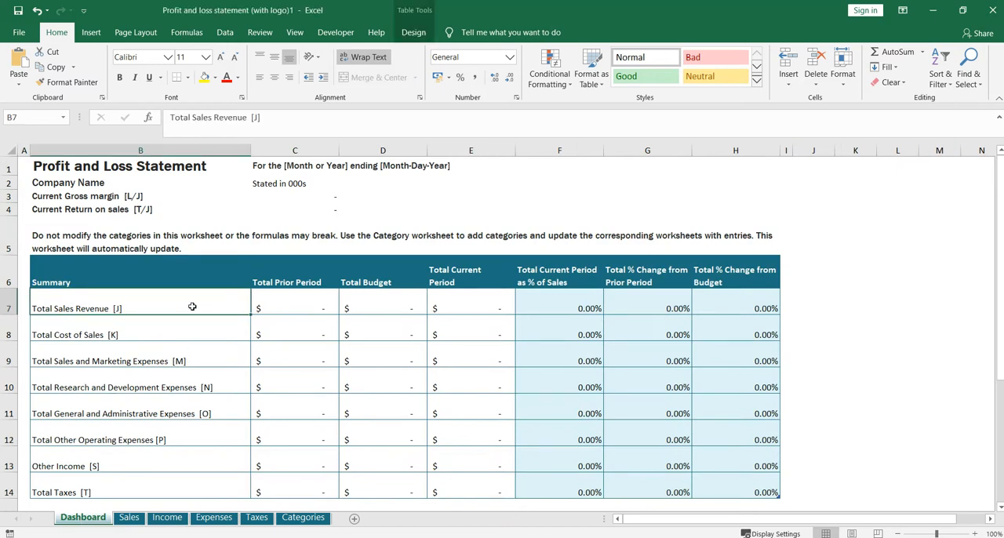
click(202, 335)
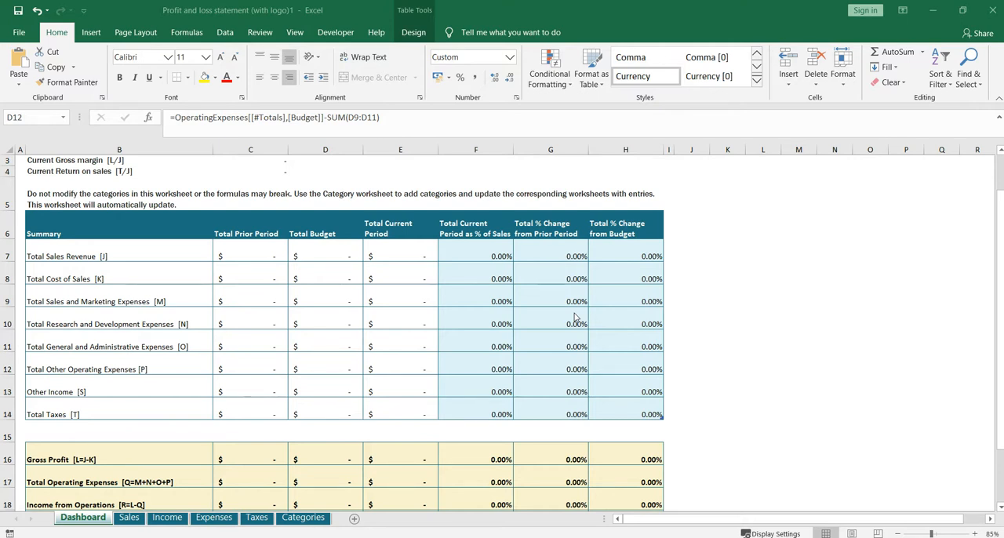
mouse_move(435, 380)
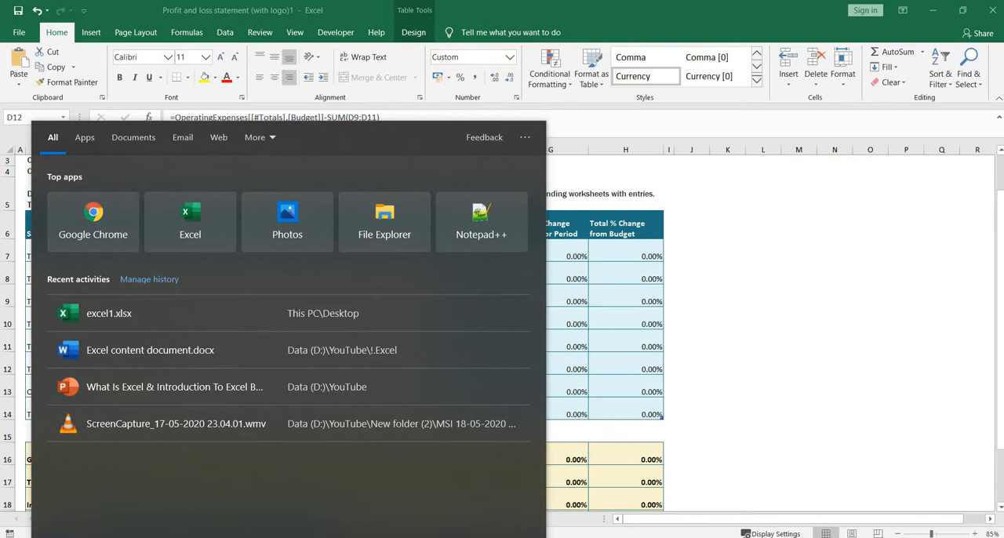
Step: Search Windows for 'excel', launch it, and create the blank workbook Book10
text(excel)
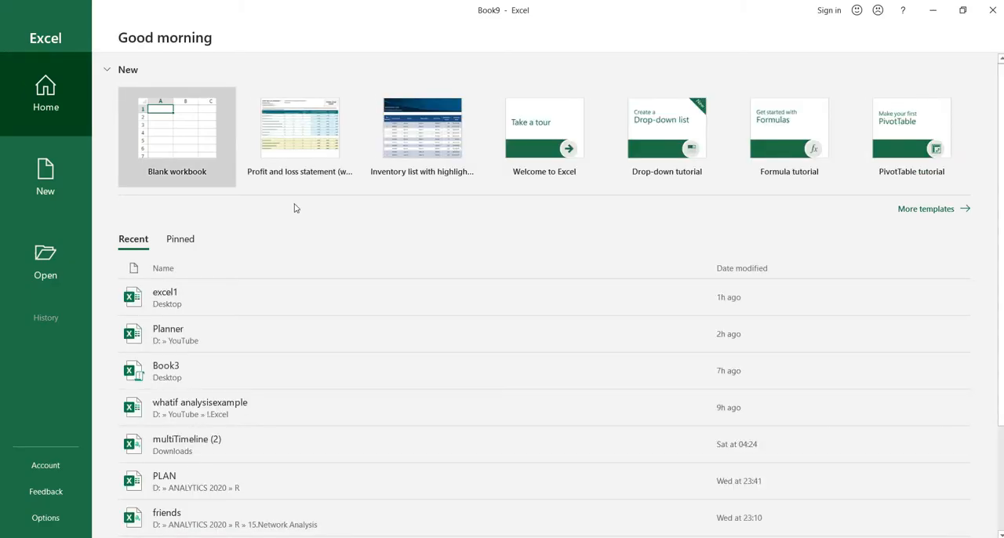
mouse_move(287, 71)
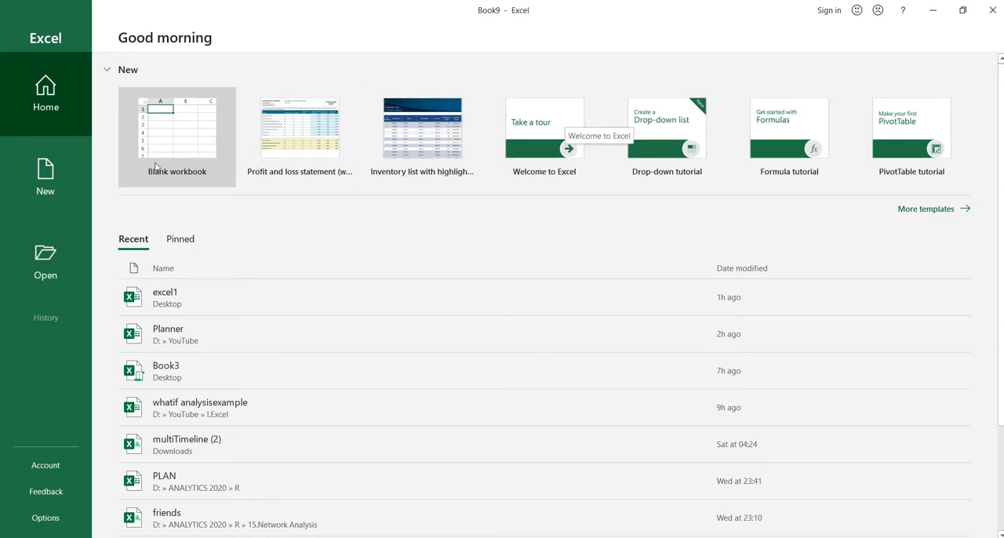
click(176, 134)
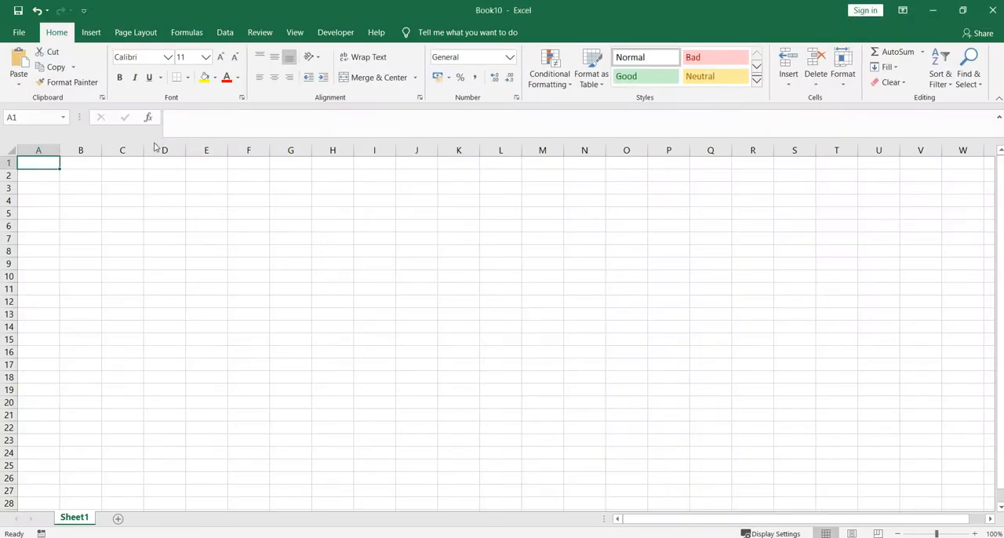
mouse_move(247, 230)
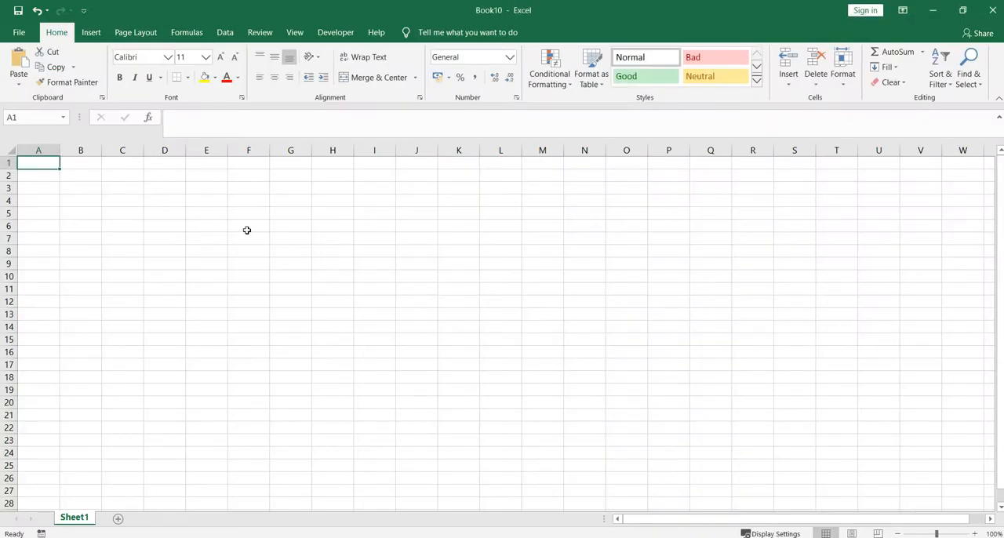
mouse_move(261, 239)
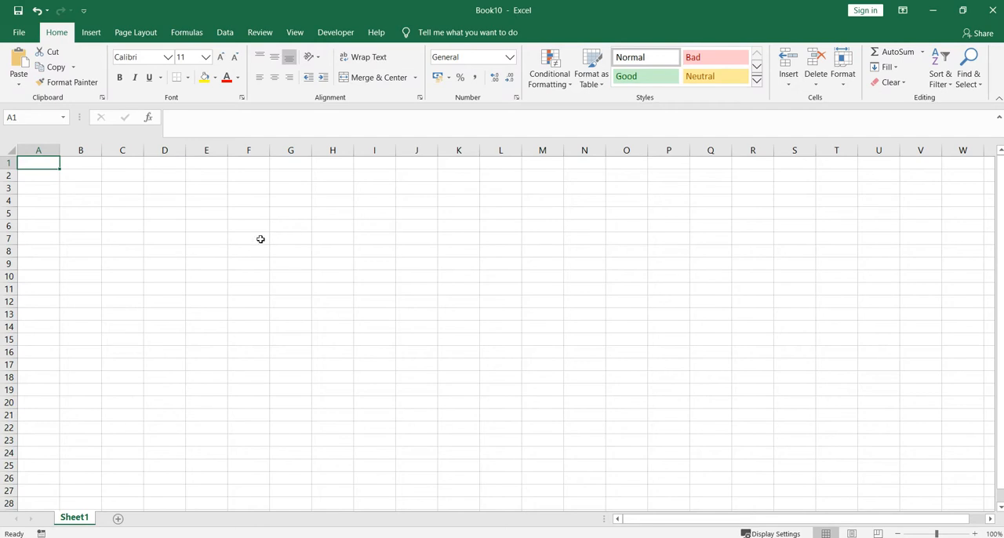
Step: Select row 1 of Book10 and move along it to the last column, XFD
click(9, 162)
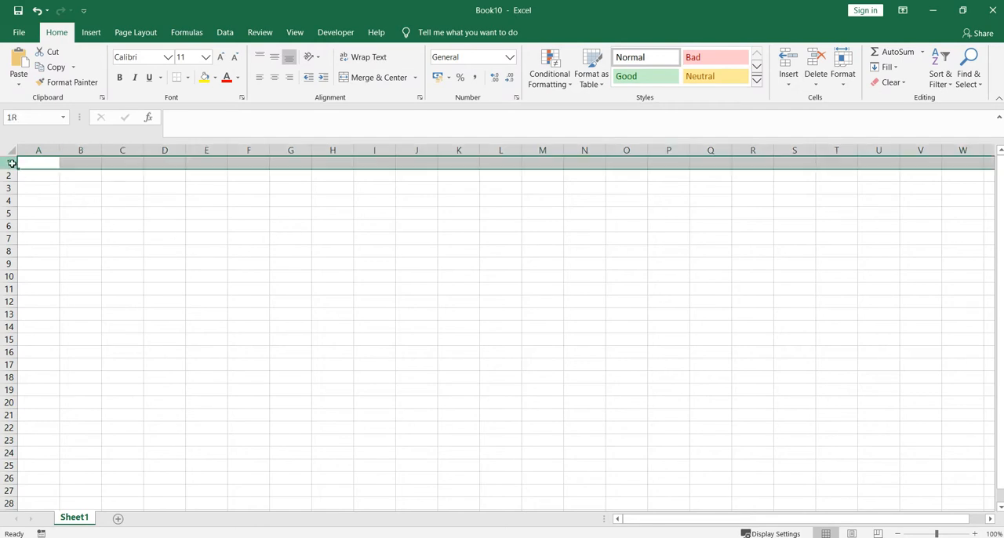
drag(11, 163, 11, 363)
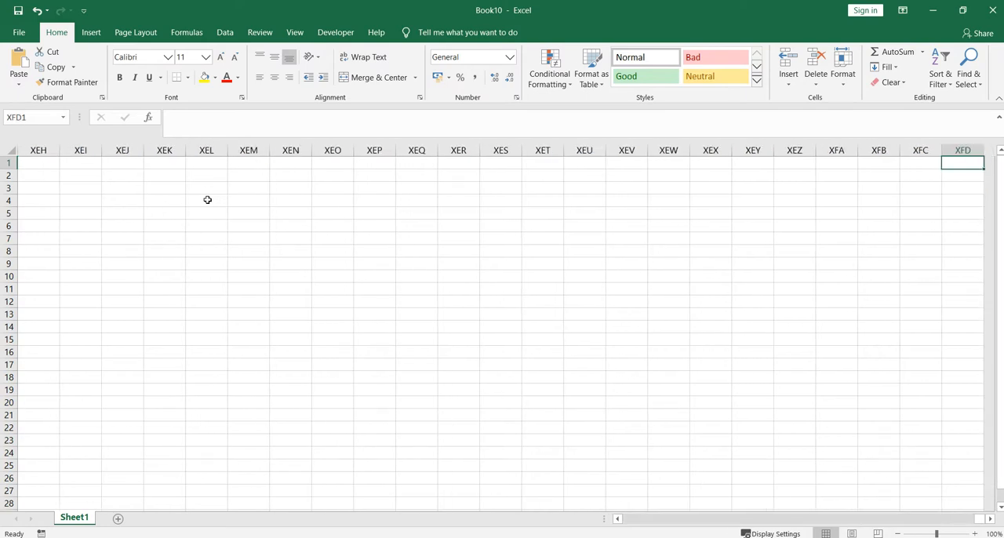
mouse_move(611, 393)
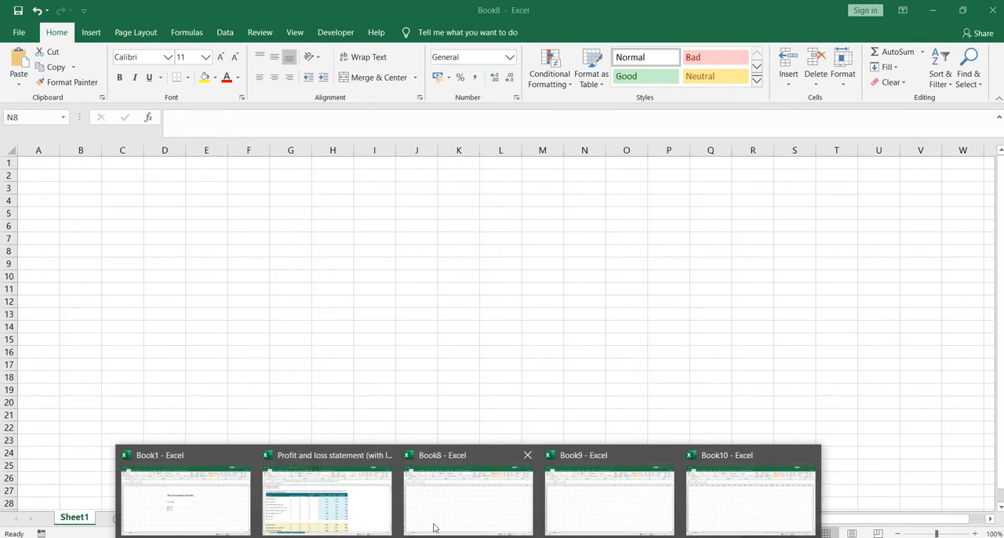
Step: Switch to the Profit and loss statement window's Dashboard sheet from the taskbar
click(326, 501)
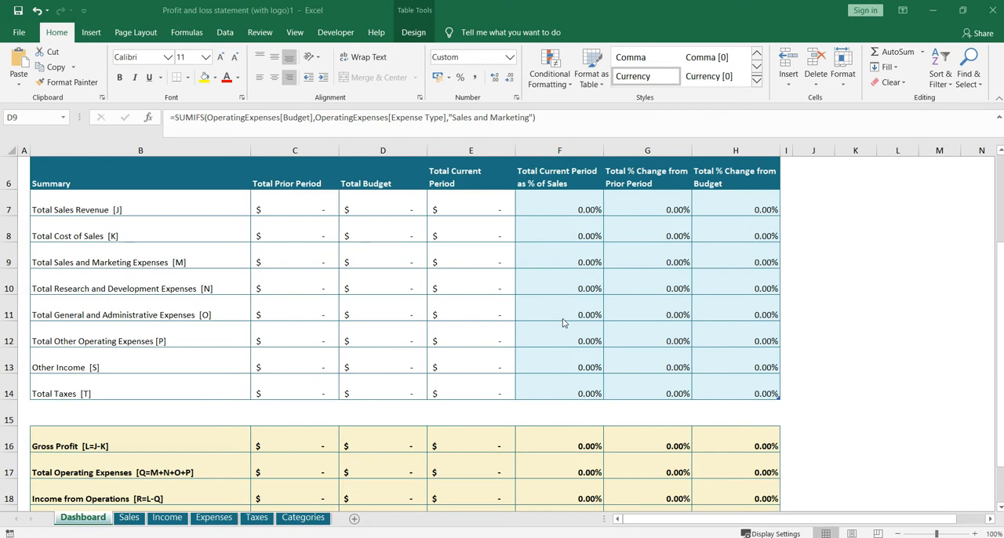
mouse_move(296, 269)
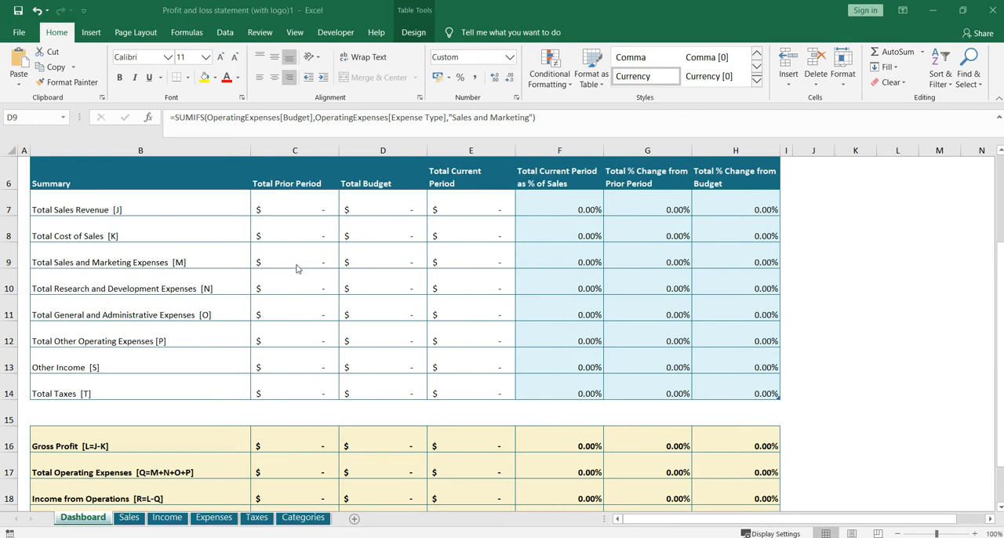